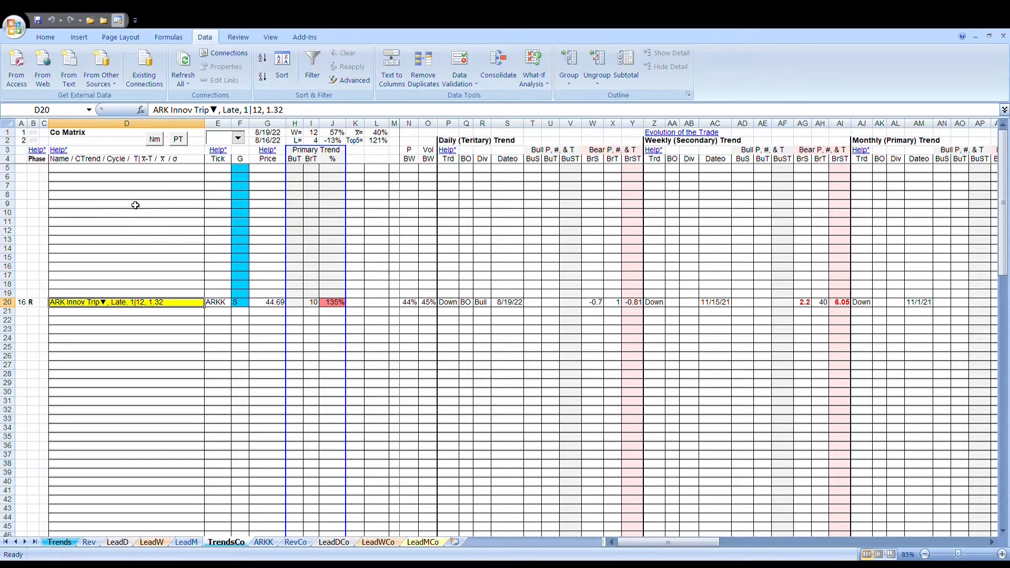
pyautogui.moveTo(147, 195)
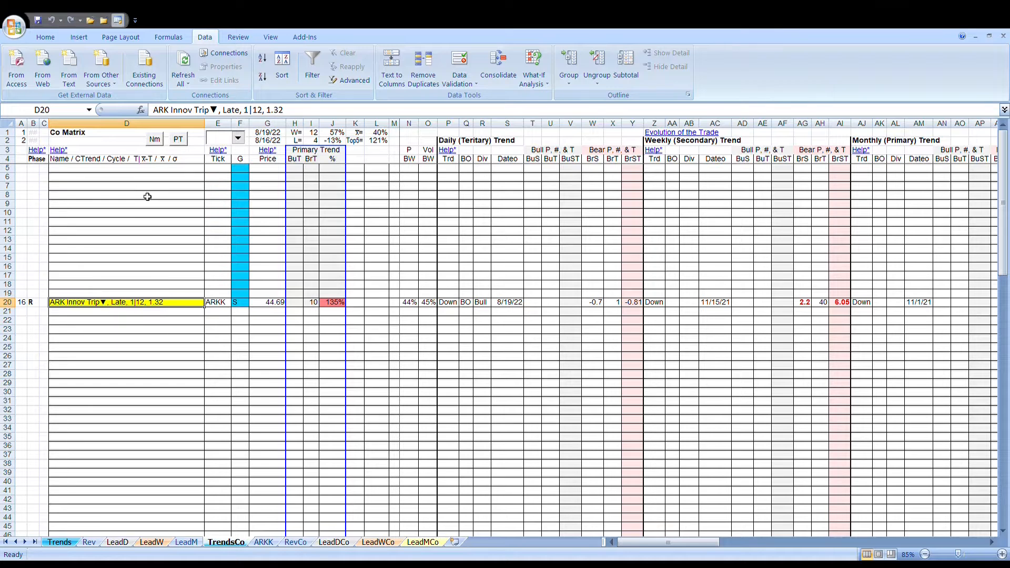
pyautogui.moveTo(226, 216)
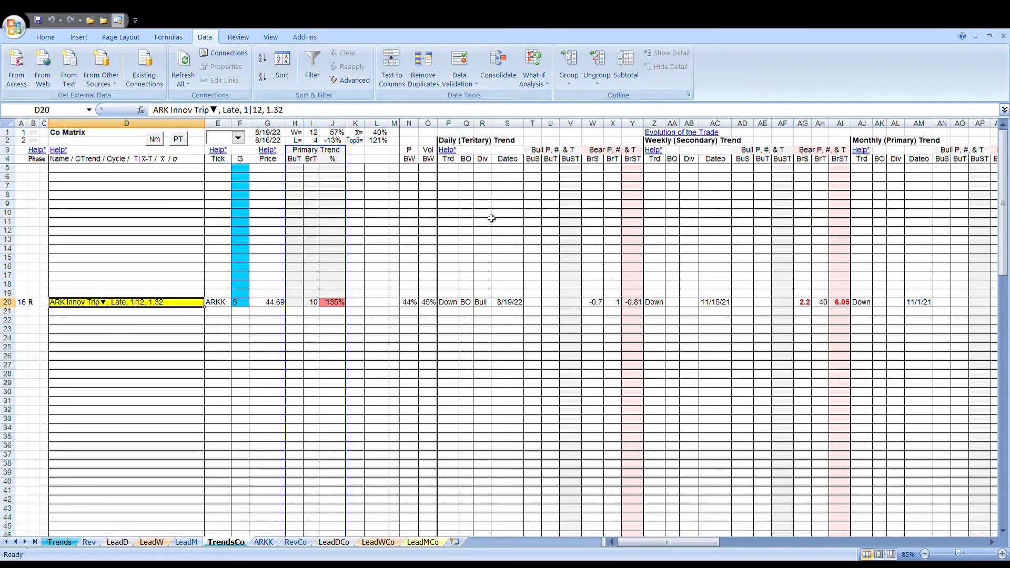
pyautogui.moveTo(489, 221)
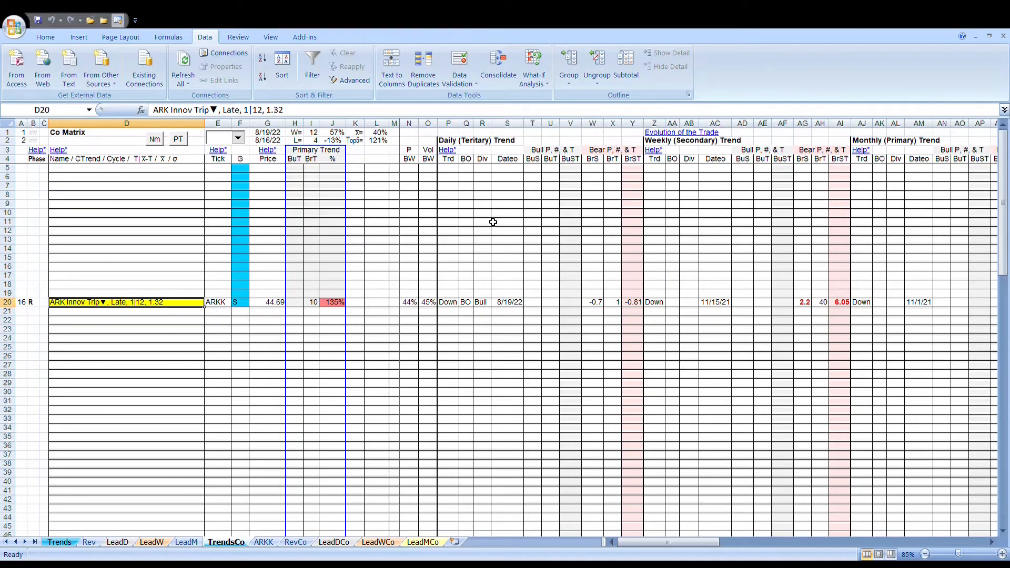
pyautogui.moveTo(307, 246)
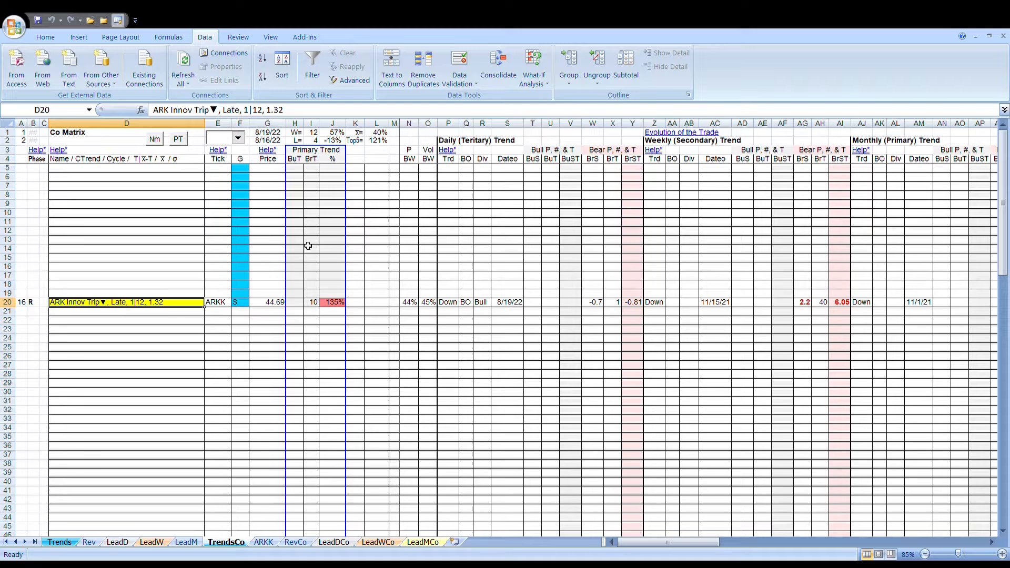
pyautogui.moveTo(133, 254)
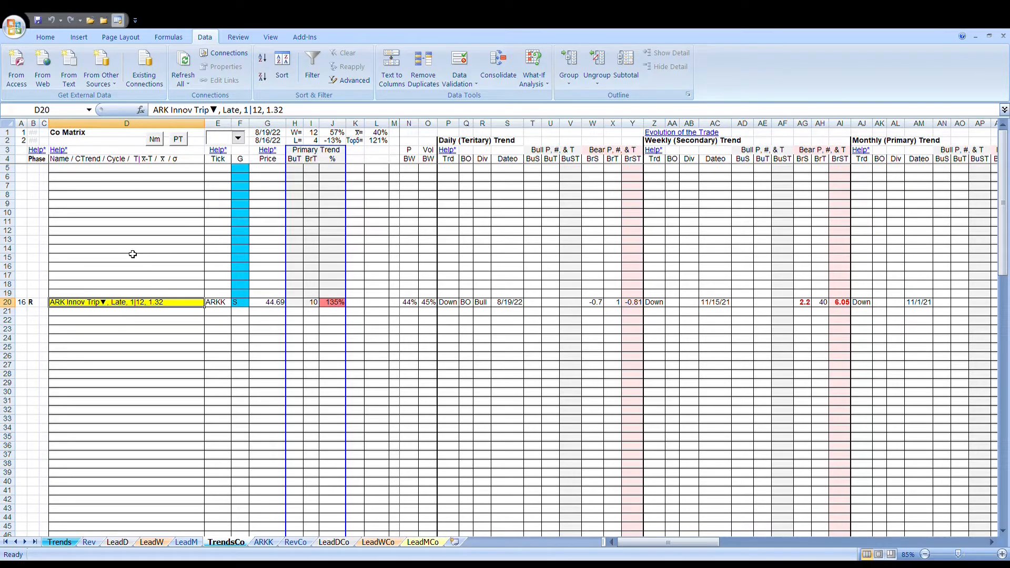
pyautogui.moveTo(129, 287)
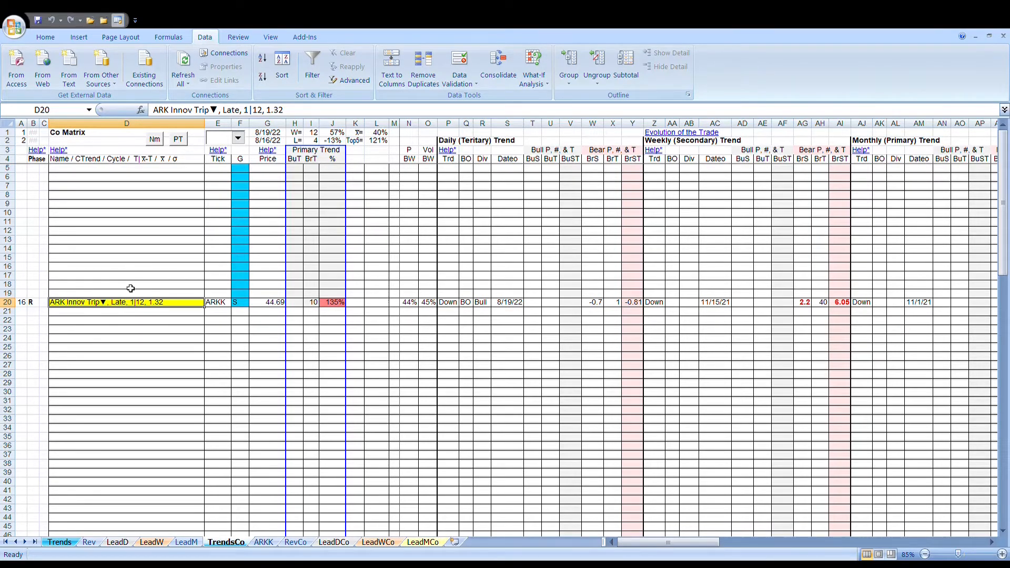
pyautogui.moveTo(124, 252)
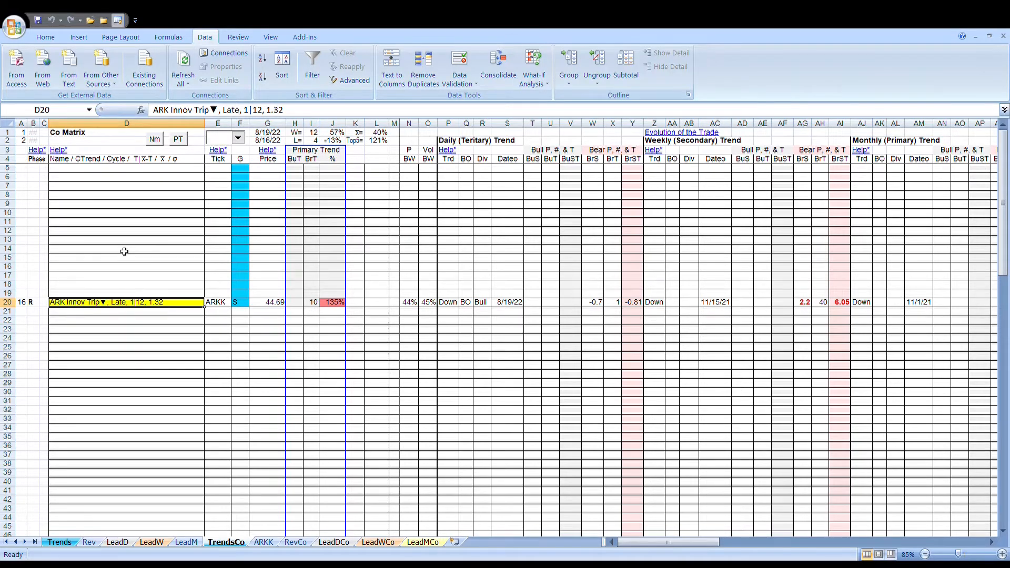
pyautogui.moveTo(68, 267)
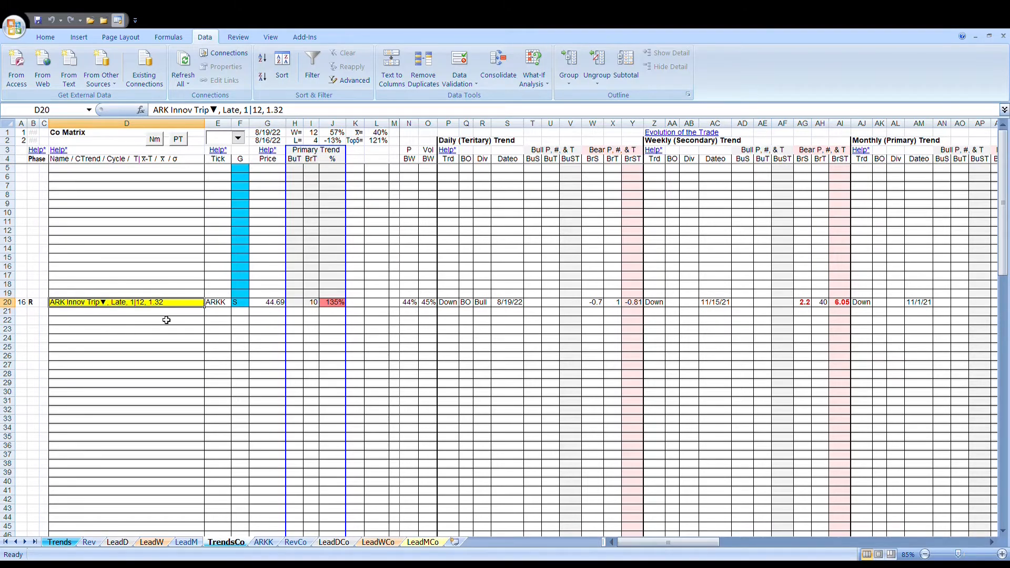
pyautogui.moveTo(579, 514)
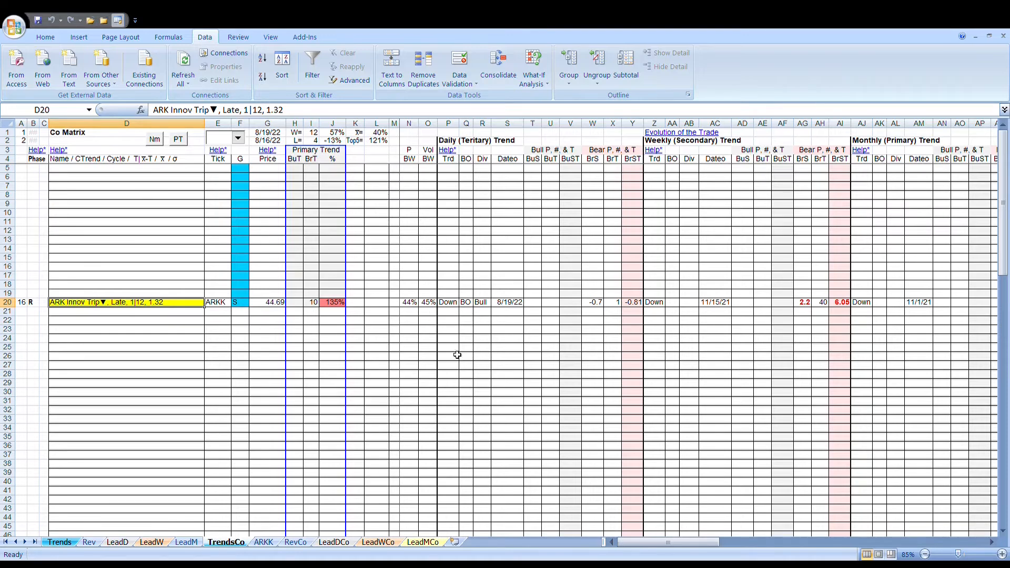
pyautogui.moveTo(681, 316)
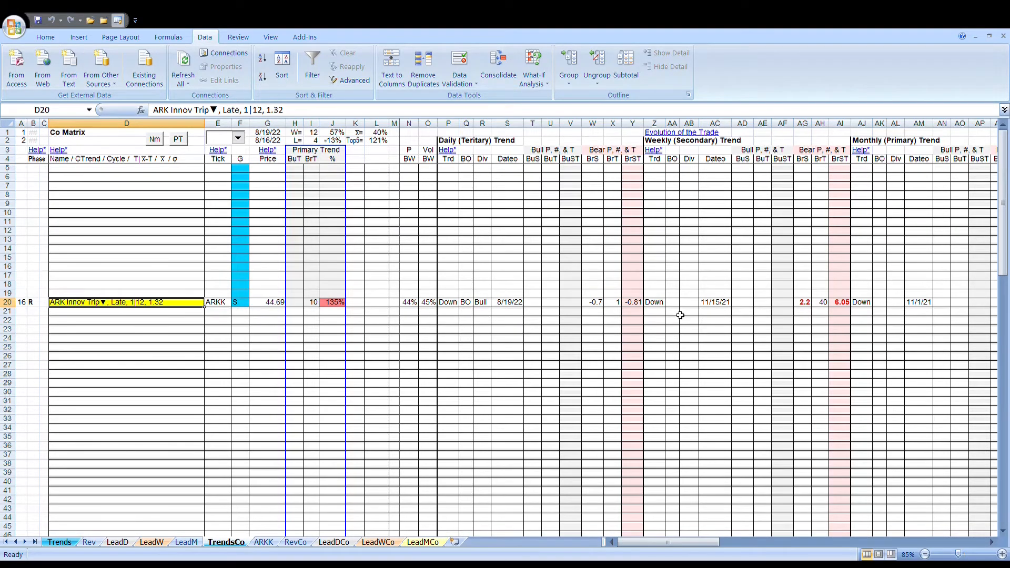